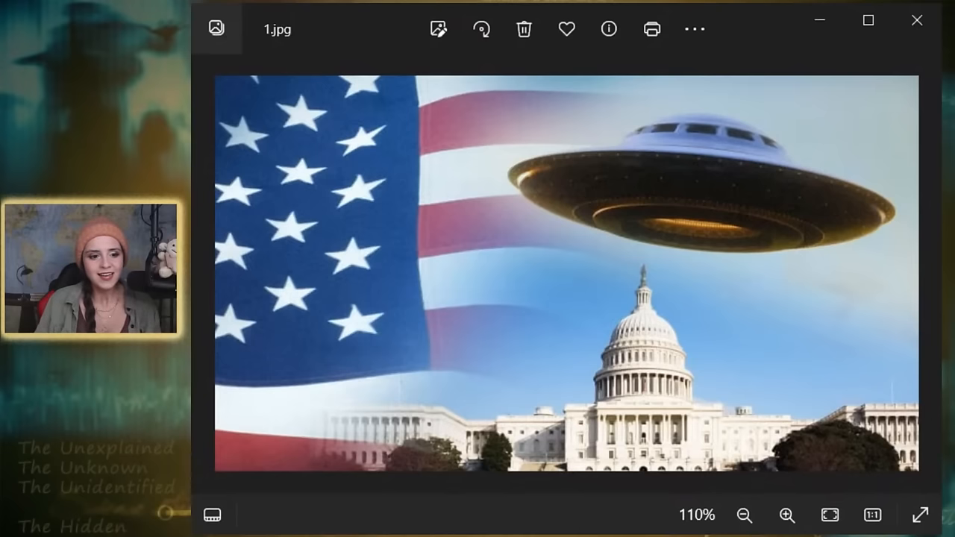
mouse_move(594, 323)
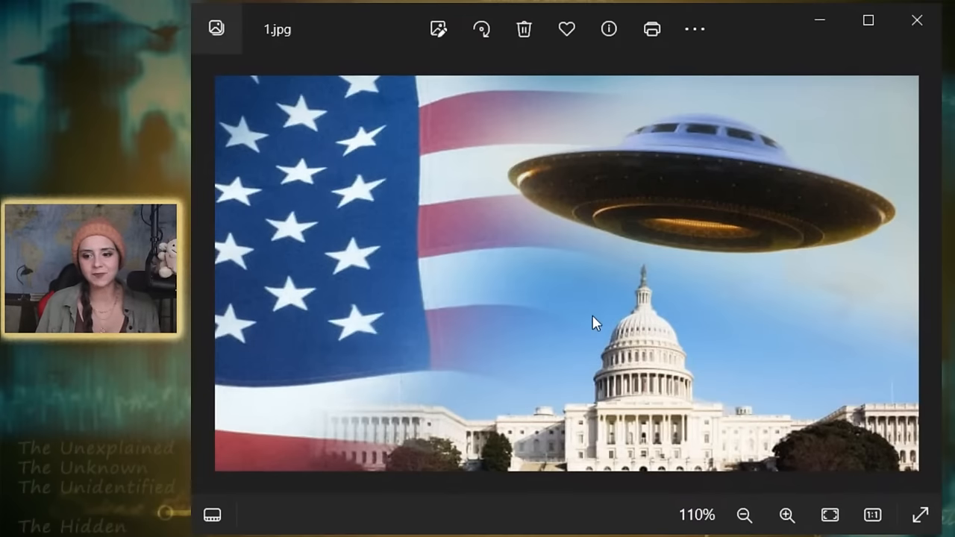
Advance the Photos viewer from the first story image to 2.jpg, the man at microphones
left_click(744, 515)
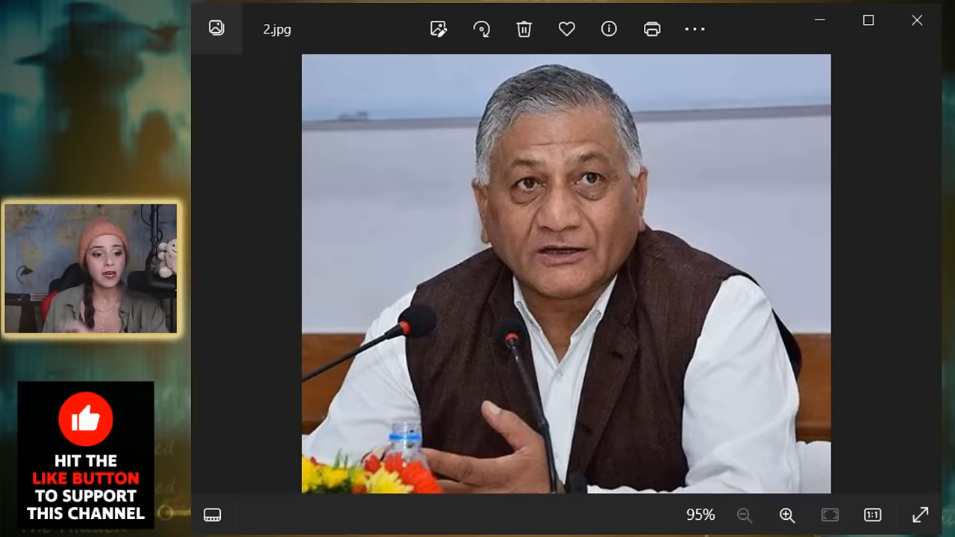
mouse_move(604, 219)
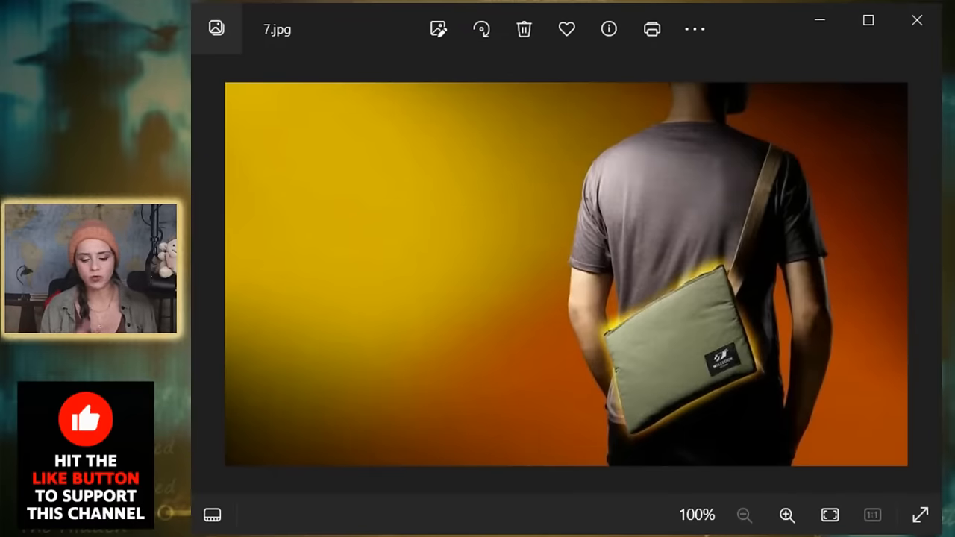
Advance from 7.jpg to 8.jpg, the diagram of retort curry warming to 55°C
left_click(922, 274)
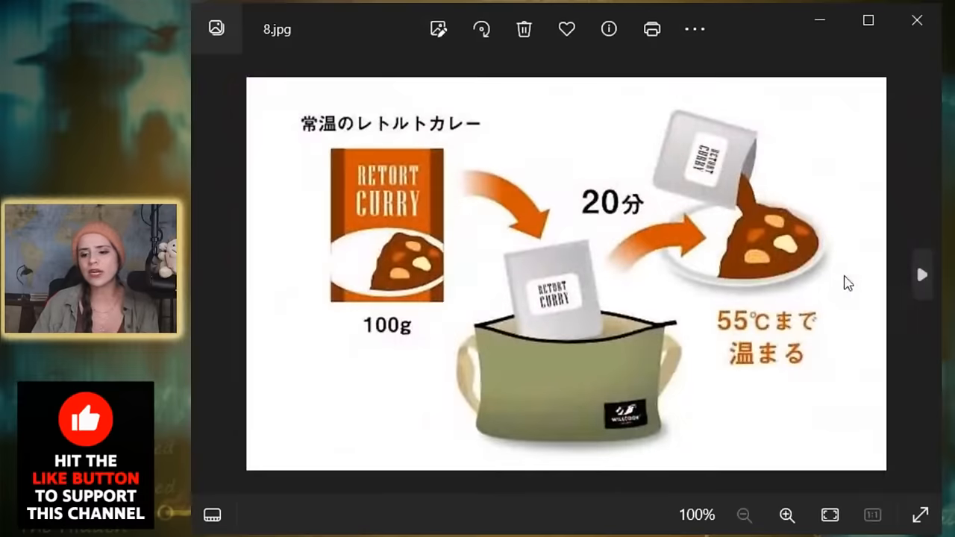
mouse_move(559, 189)
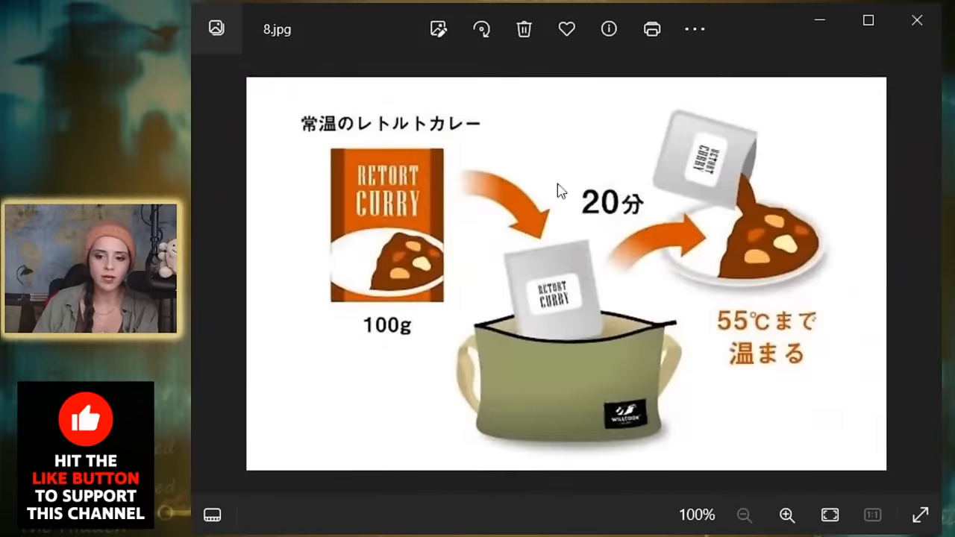